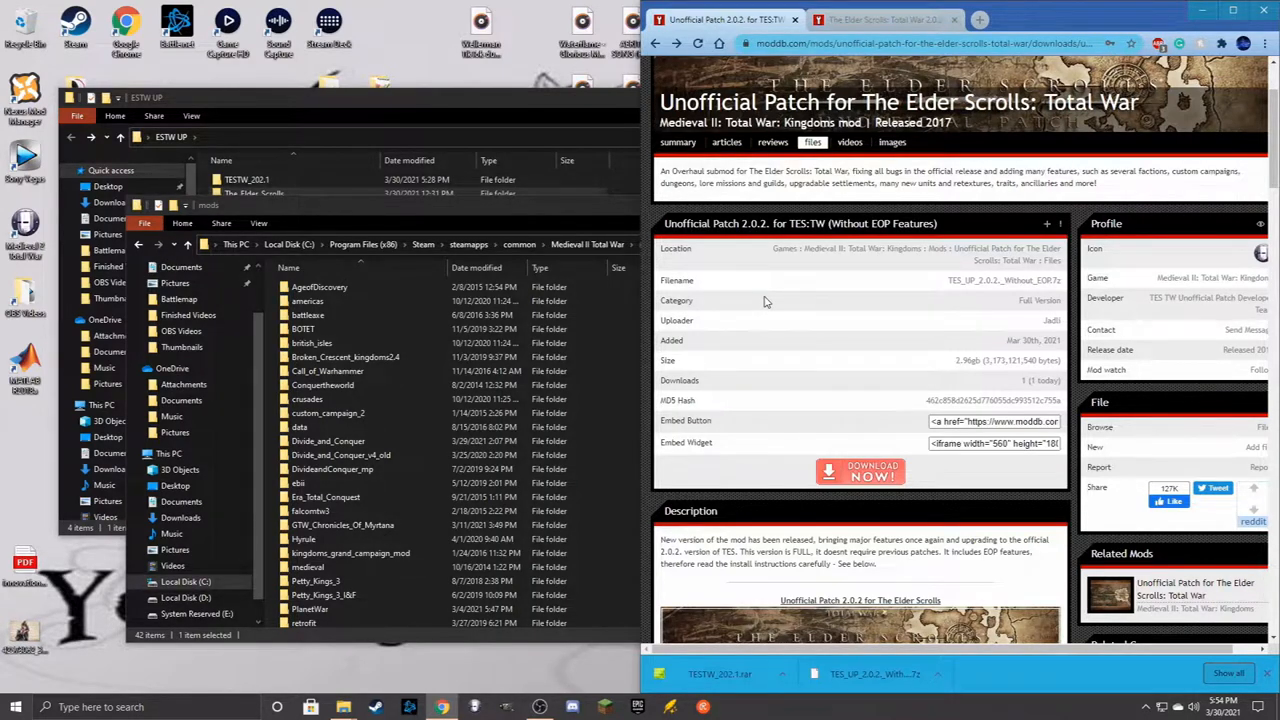
# Scroll the Unofficial Patch download page down to its Description and install instructions
pyautogui.scroll(-3)
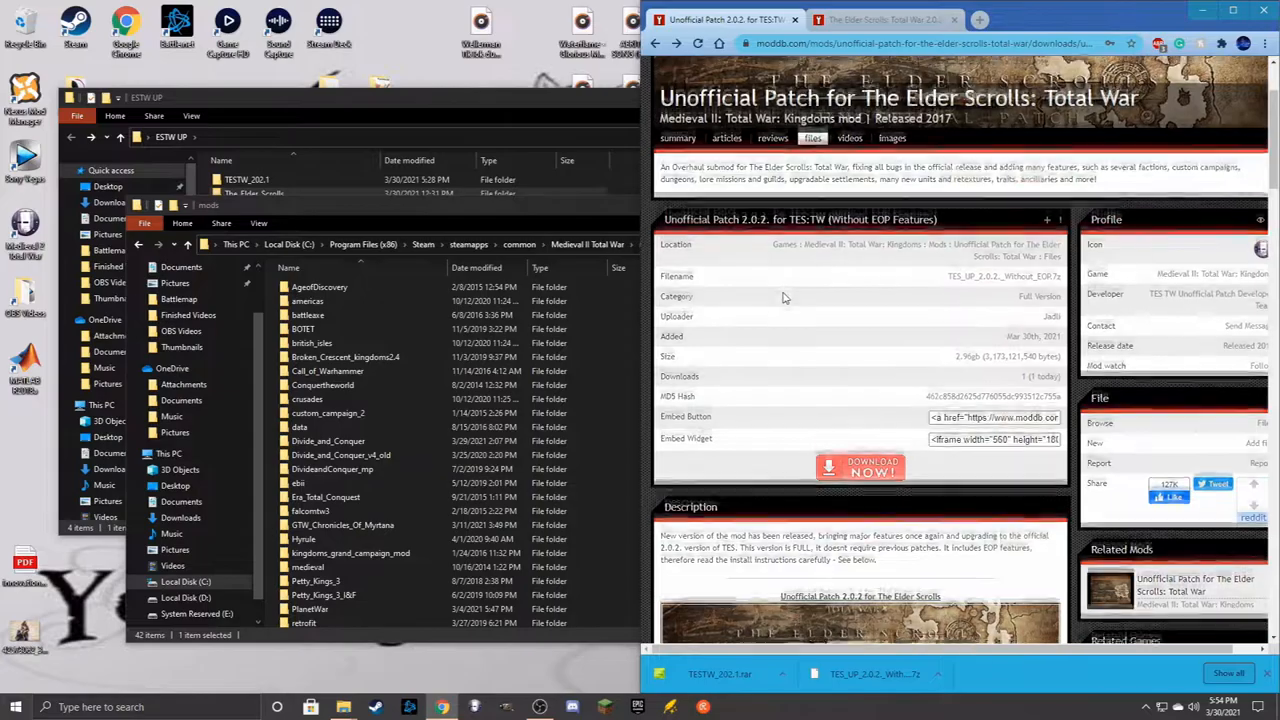
pyautogui.scroll(-3)
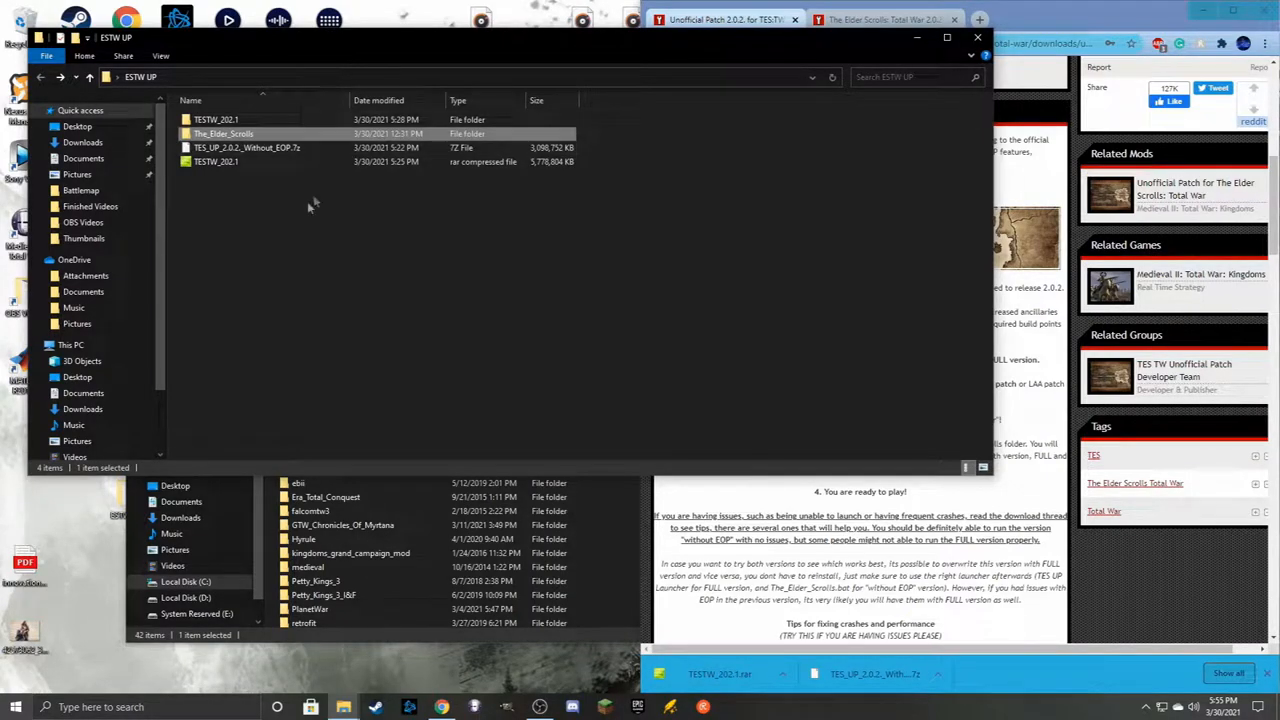
pyautogui.moveTo(252, 182)
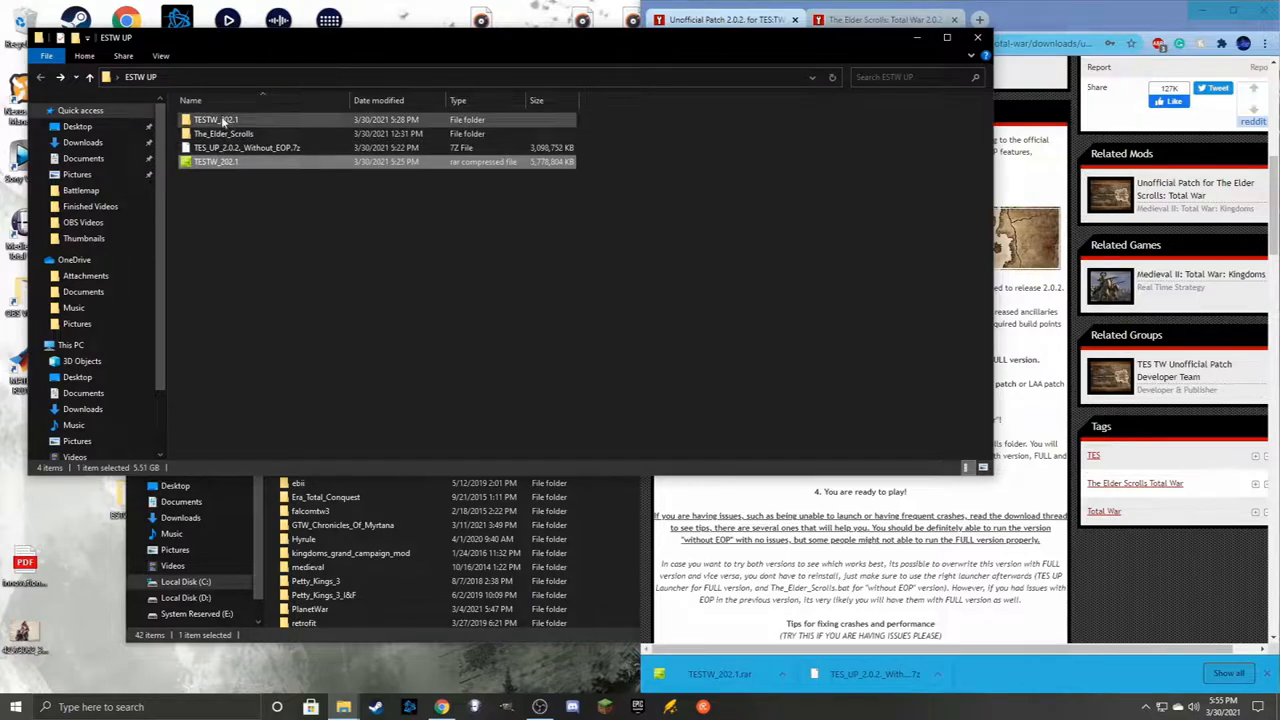
# Open the extracted TESTW_202.1 folder in the ESTW UP folder
pyautogui.doubleClick(224, 132)
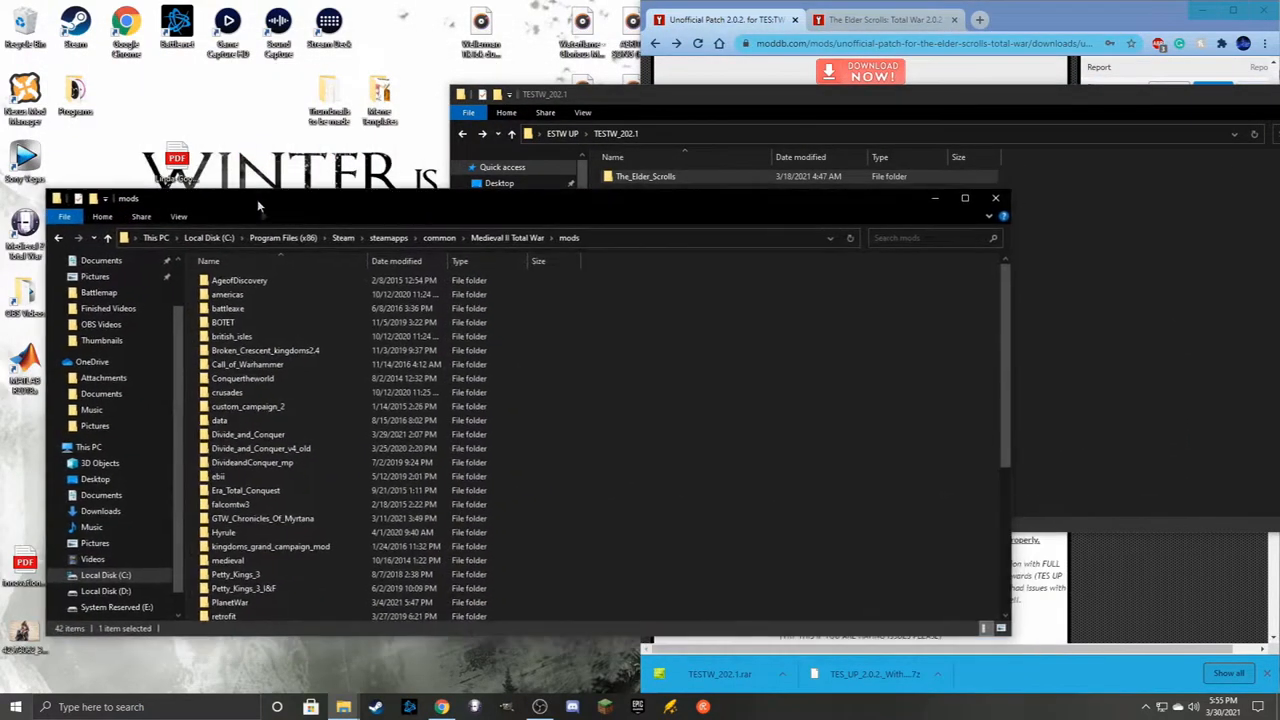
pyautogui.scroll(-3)
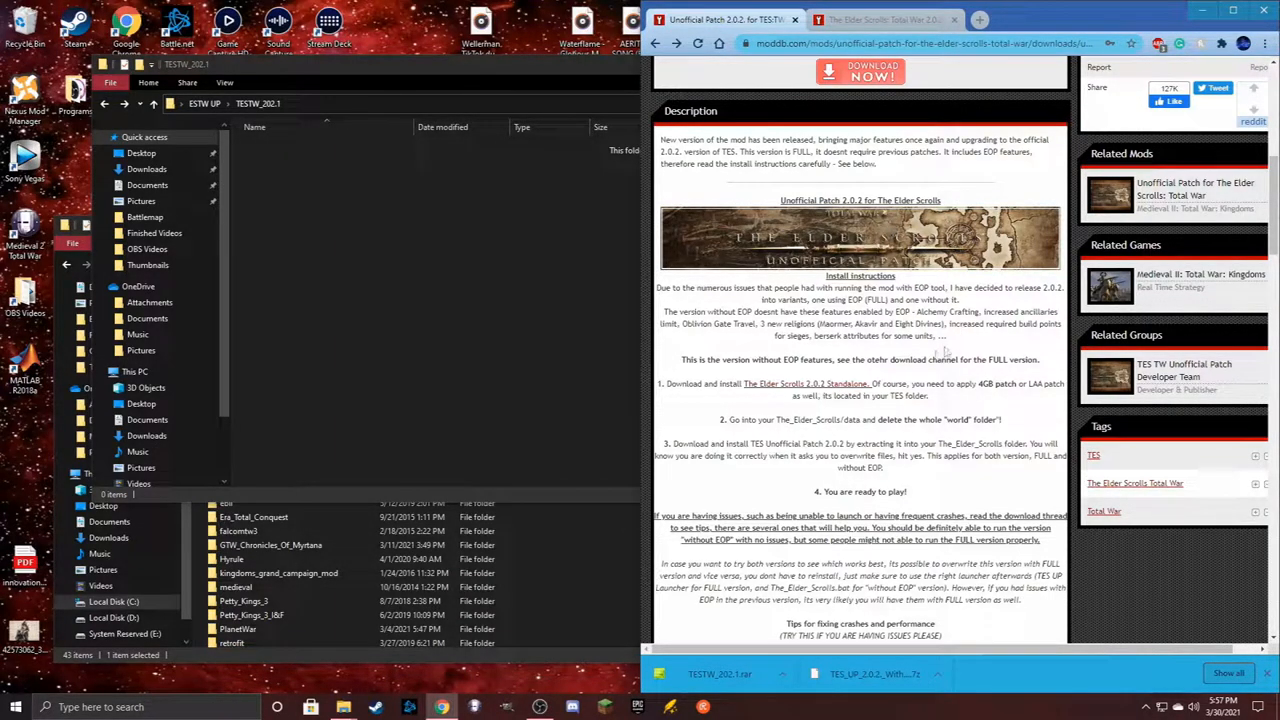
pyautogui.moveTo(784, 312)
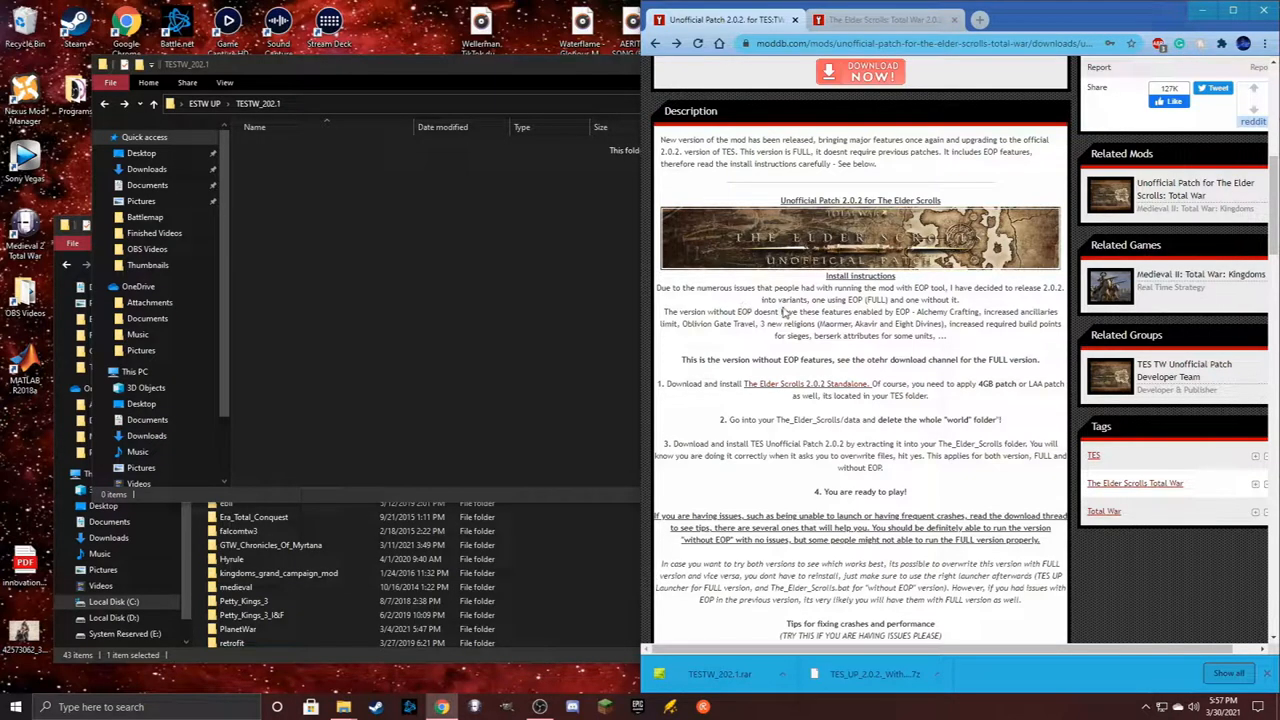
pyautogui.moveTo(924, 310)
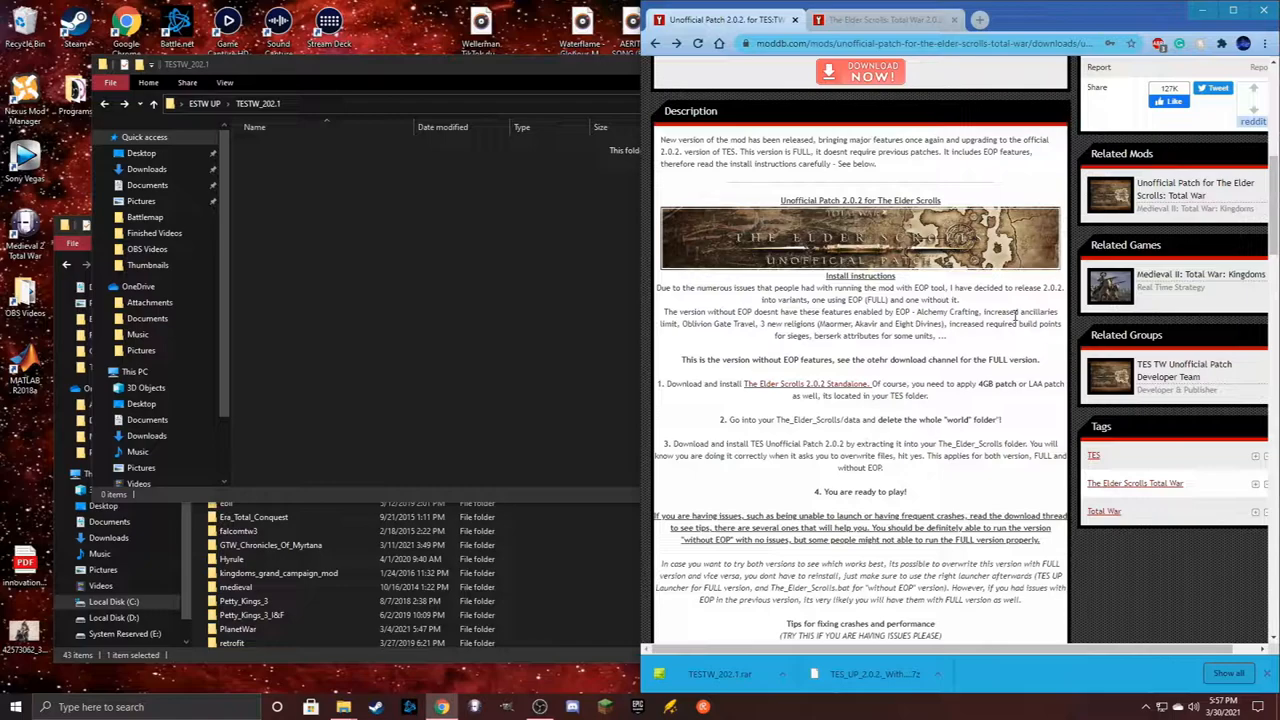
pyautogui.moveTo(716, 328)
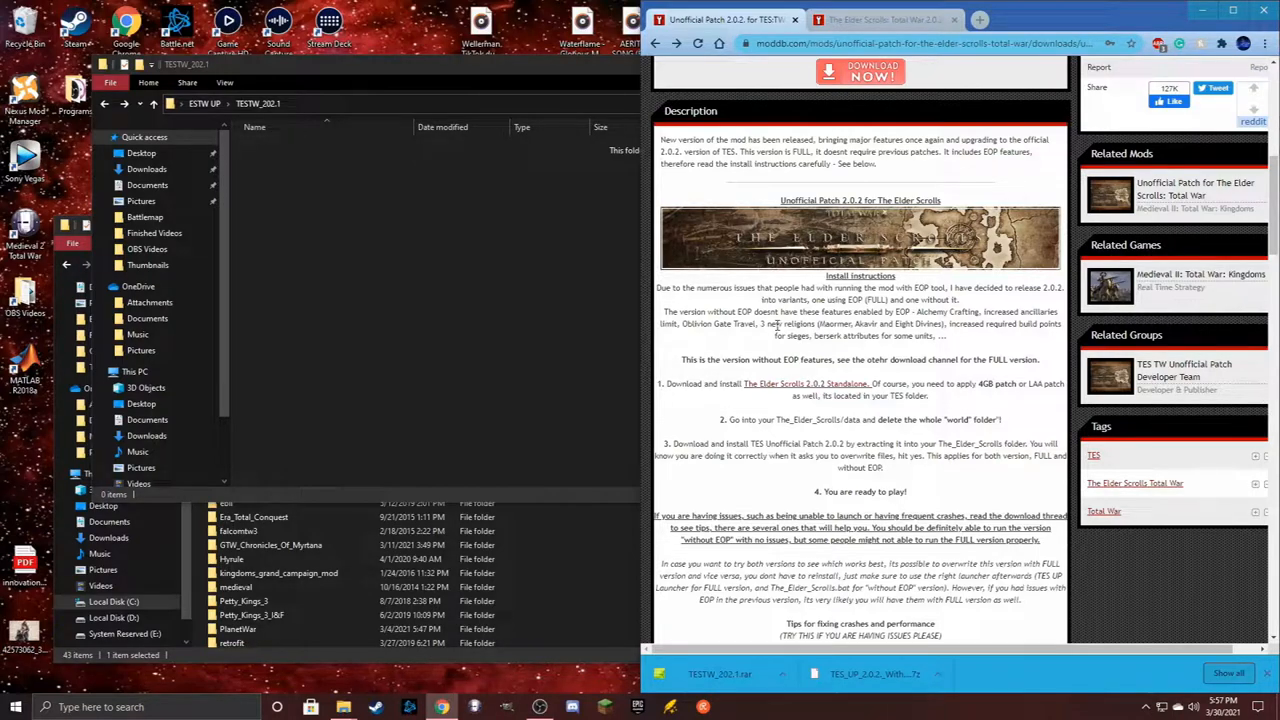
pyautogui.moveTo(396, 84)
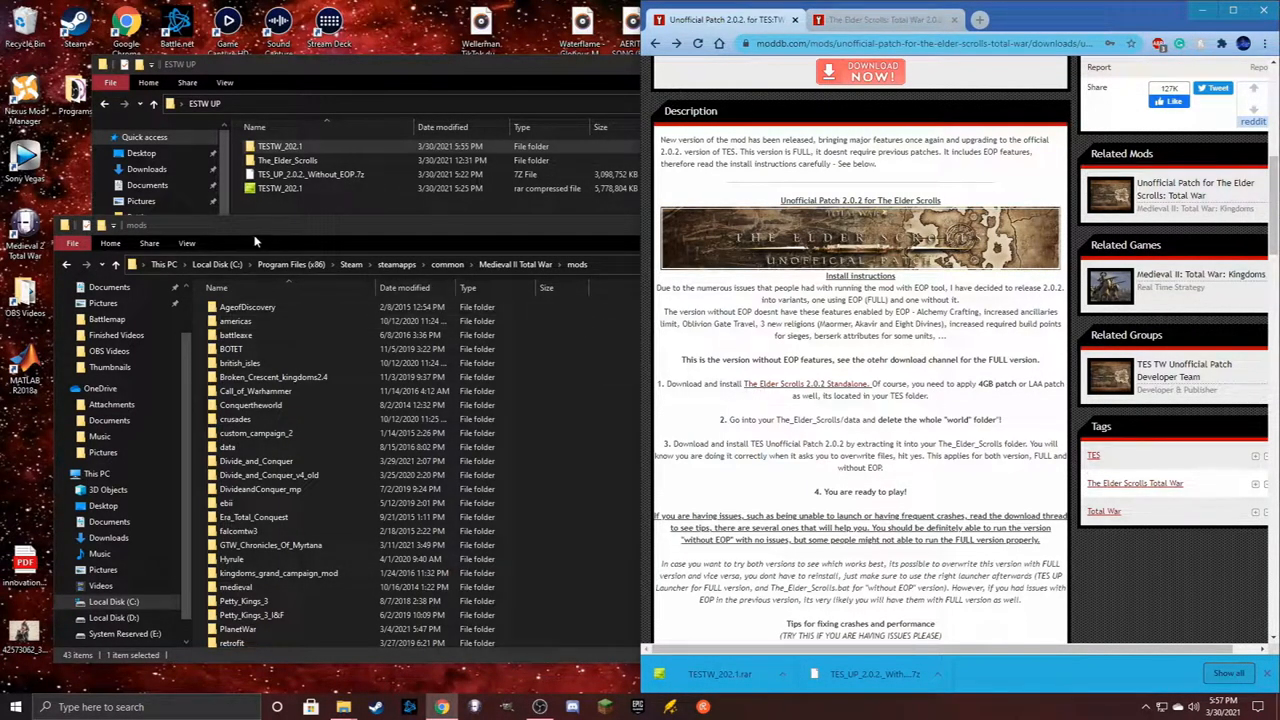
# Review the main mod's download page, then launch the 4GB patch executable from mods\The_Elder_Scrolls\4gb_patch
pyautogui.click(880, 20)
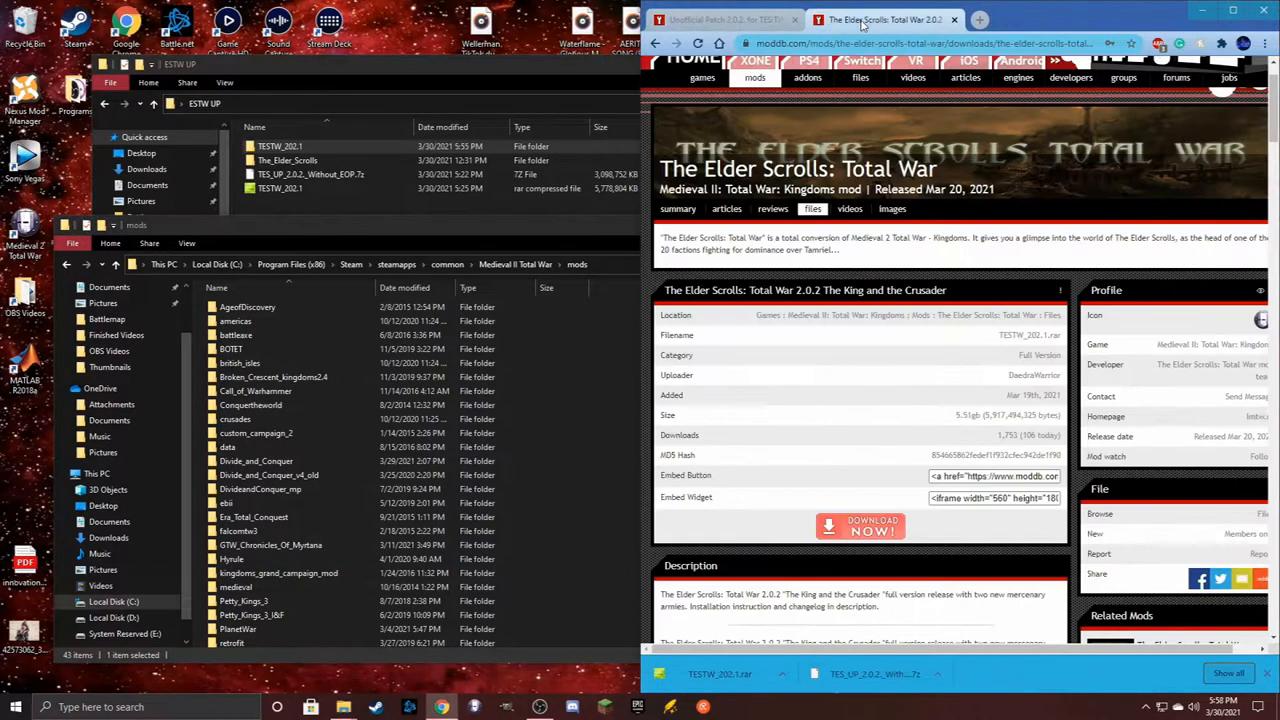
pyautogui.scroll(-3)
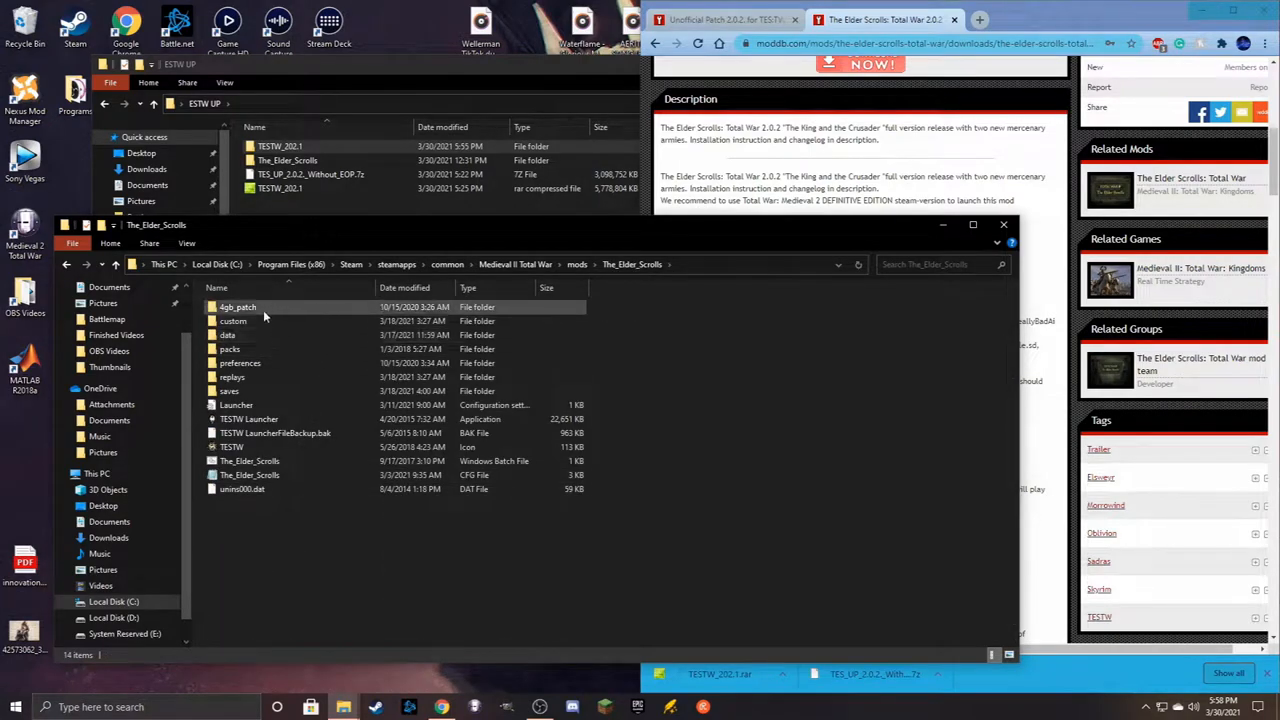
pyautogui.click(238, 308)
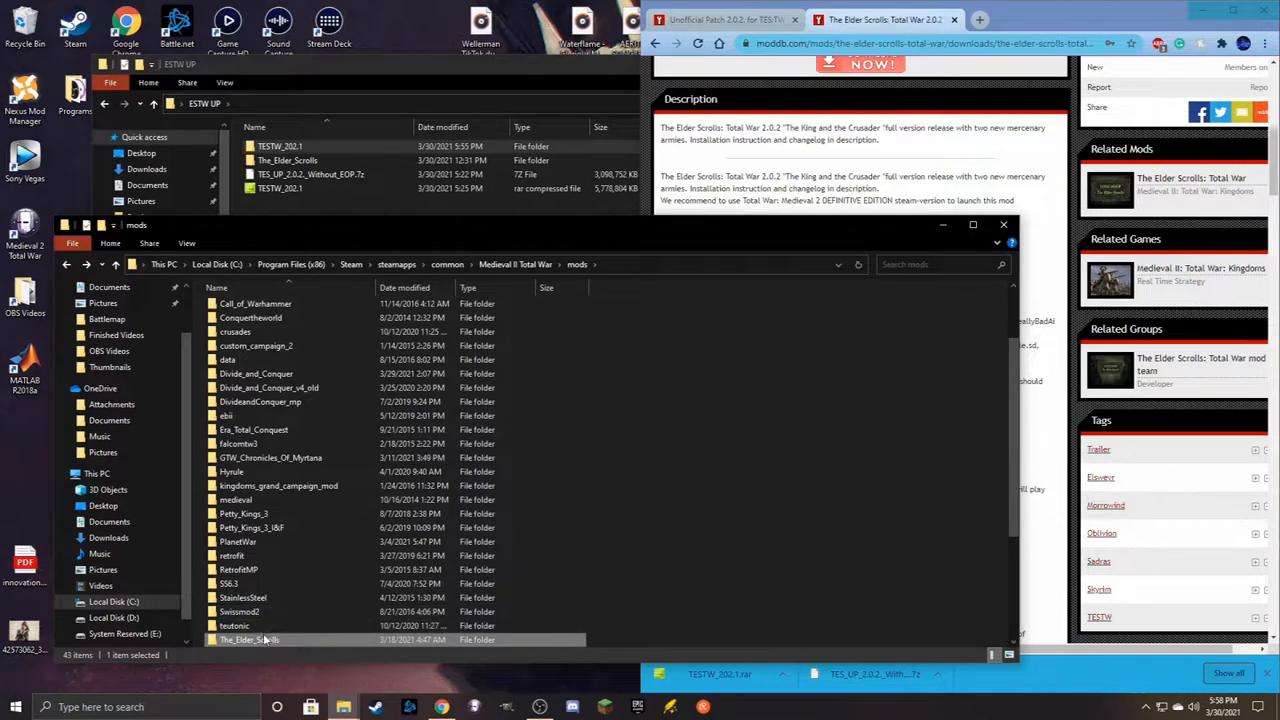
pyautogui.doubleClick(248, 640)
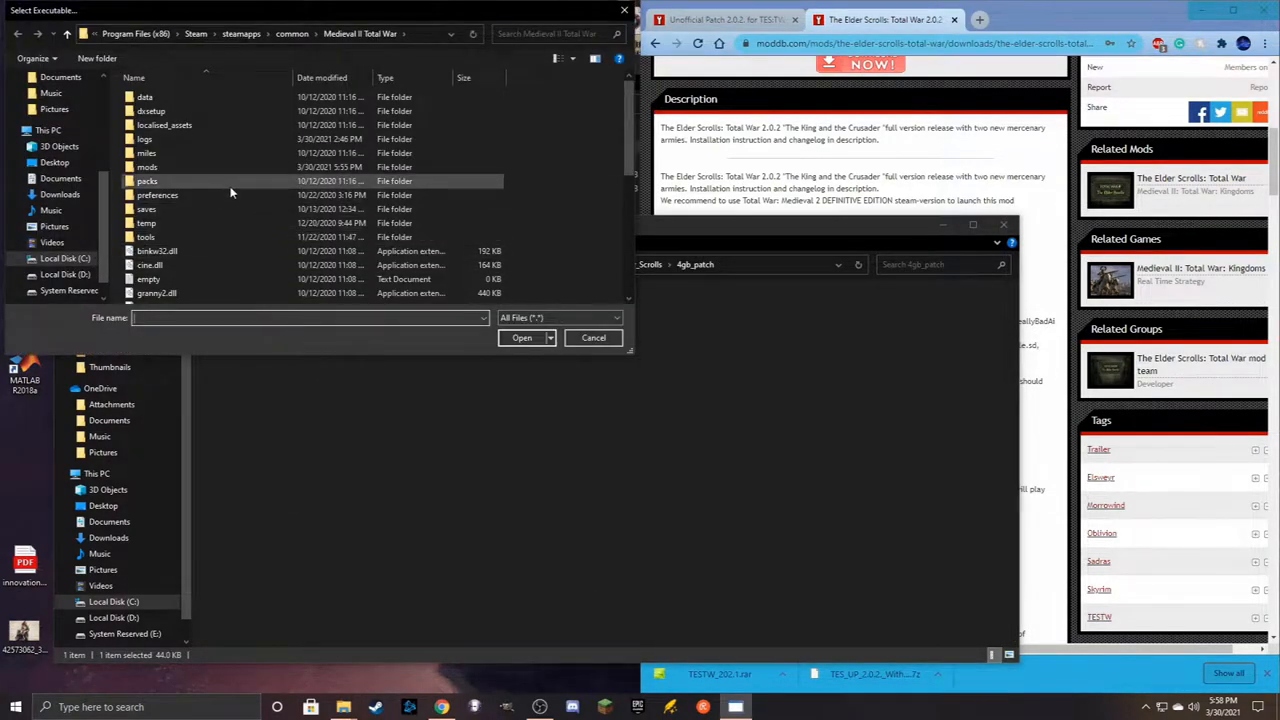
# Select medieval2.exe in the Medieval II Total War folder as the executable to patch
pyautogui.scroll(-3)
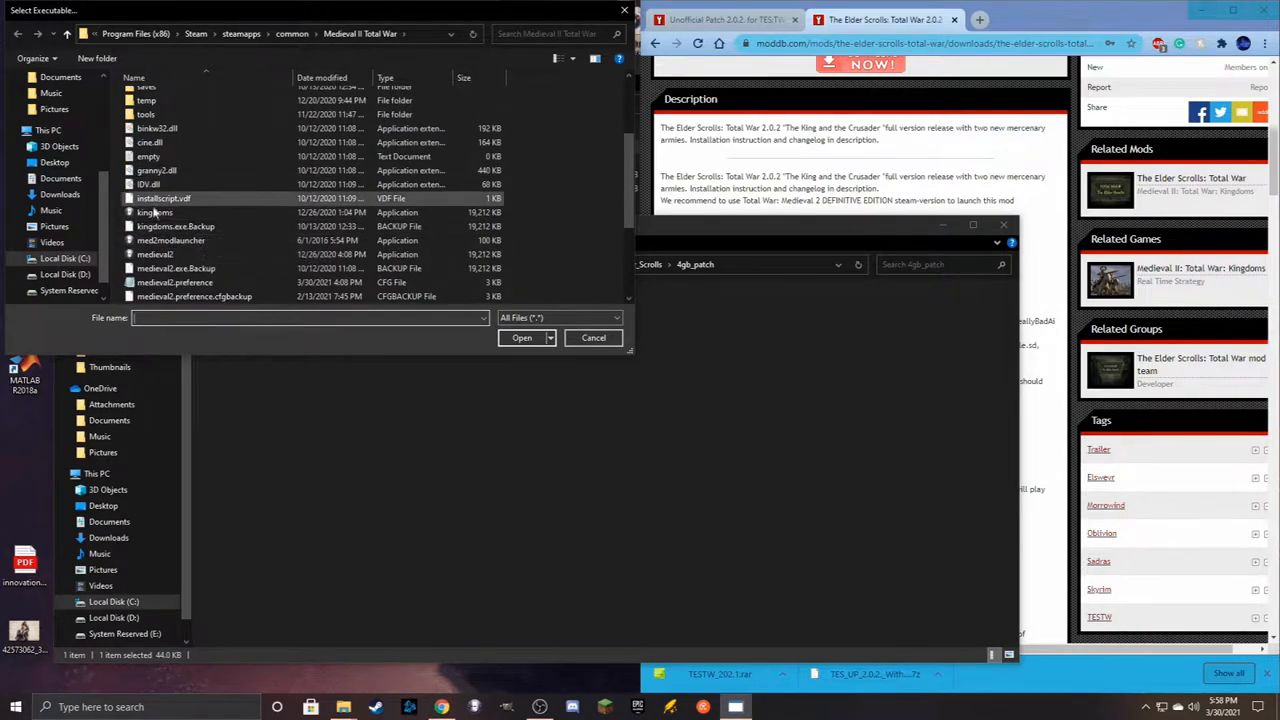
pyautogui.click(156, 212)
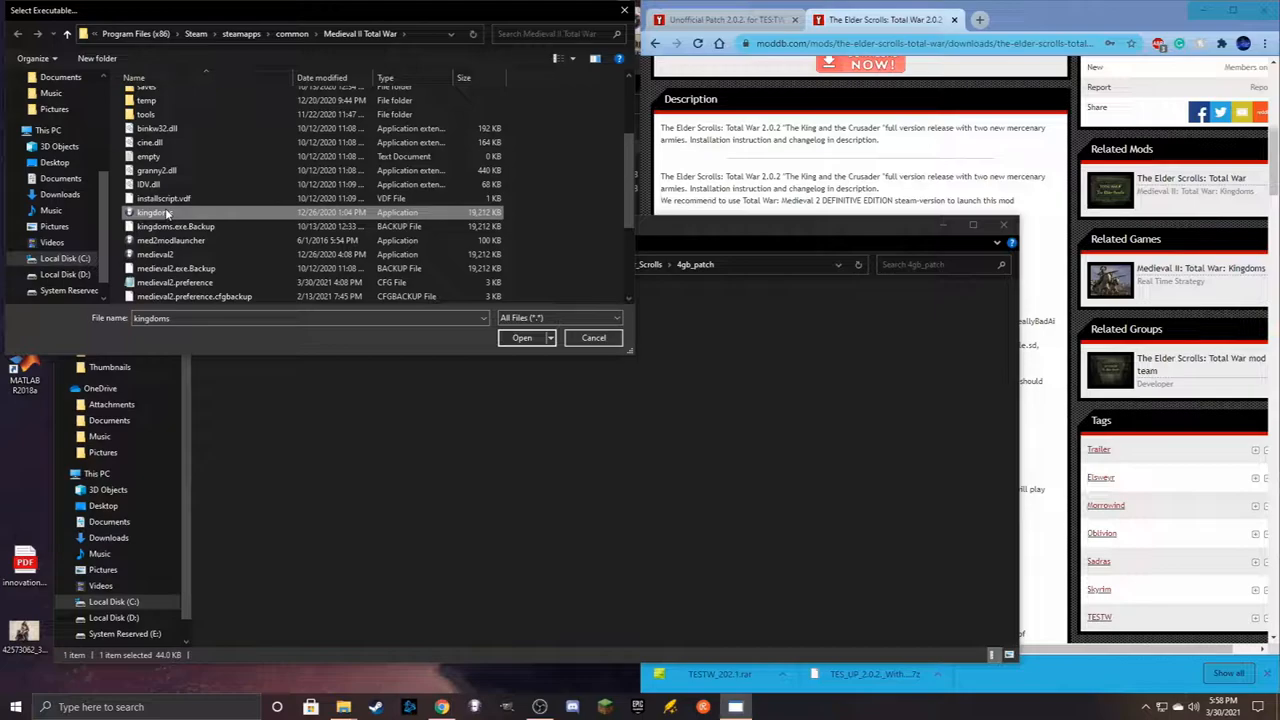
pyautogui.click(156, 254)
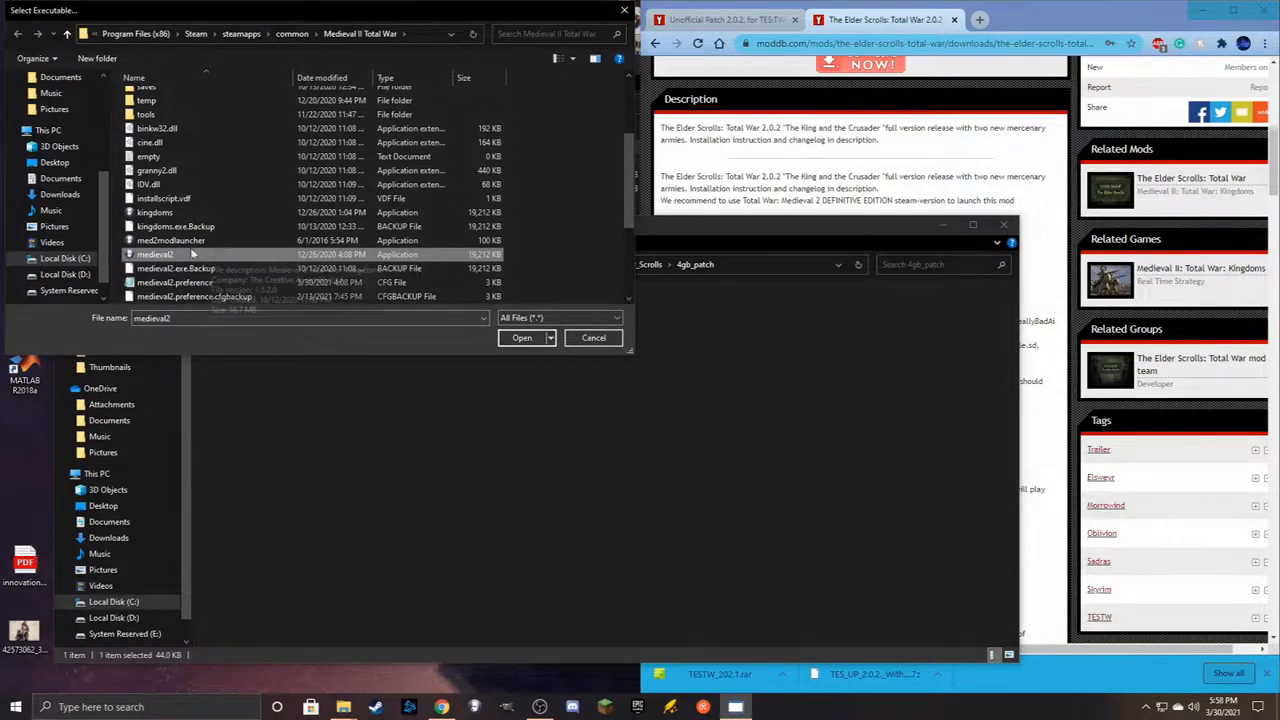
pyautogui.click(154, 212)
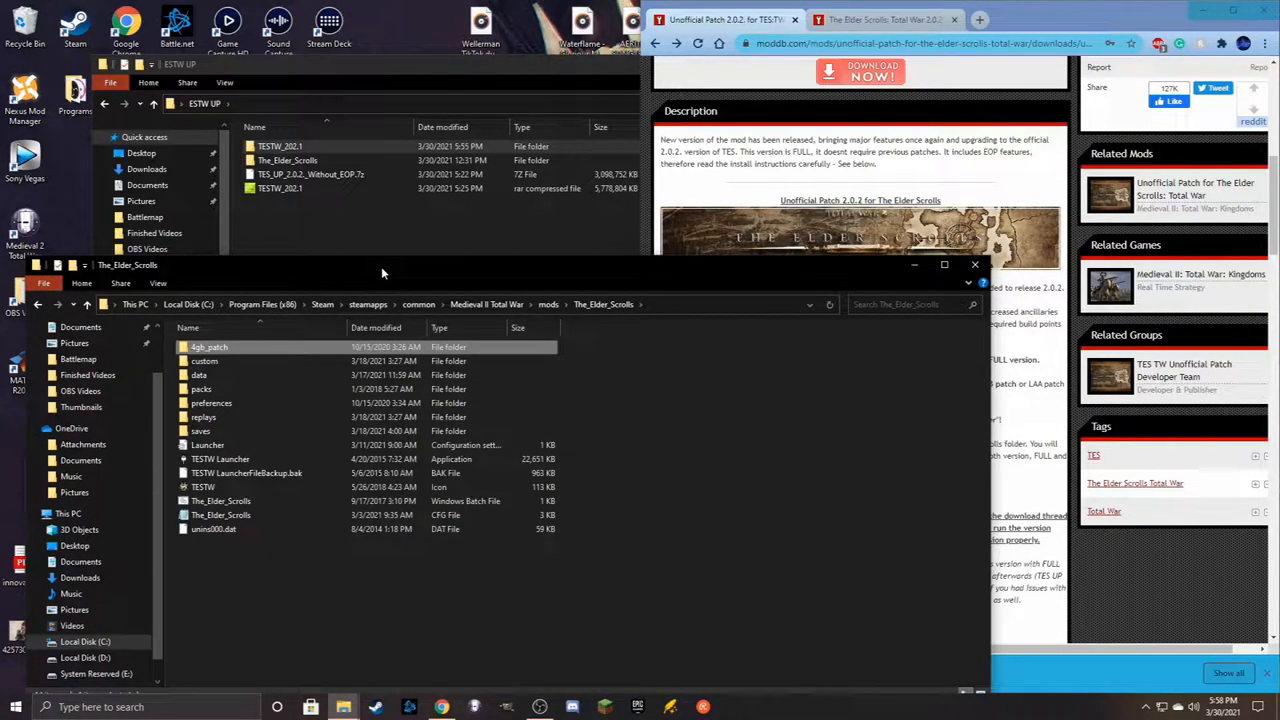
pyautogui.moveTo(524, 284)
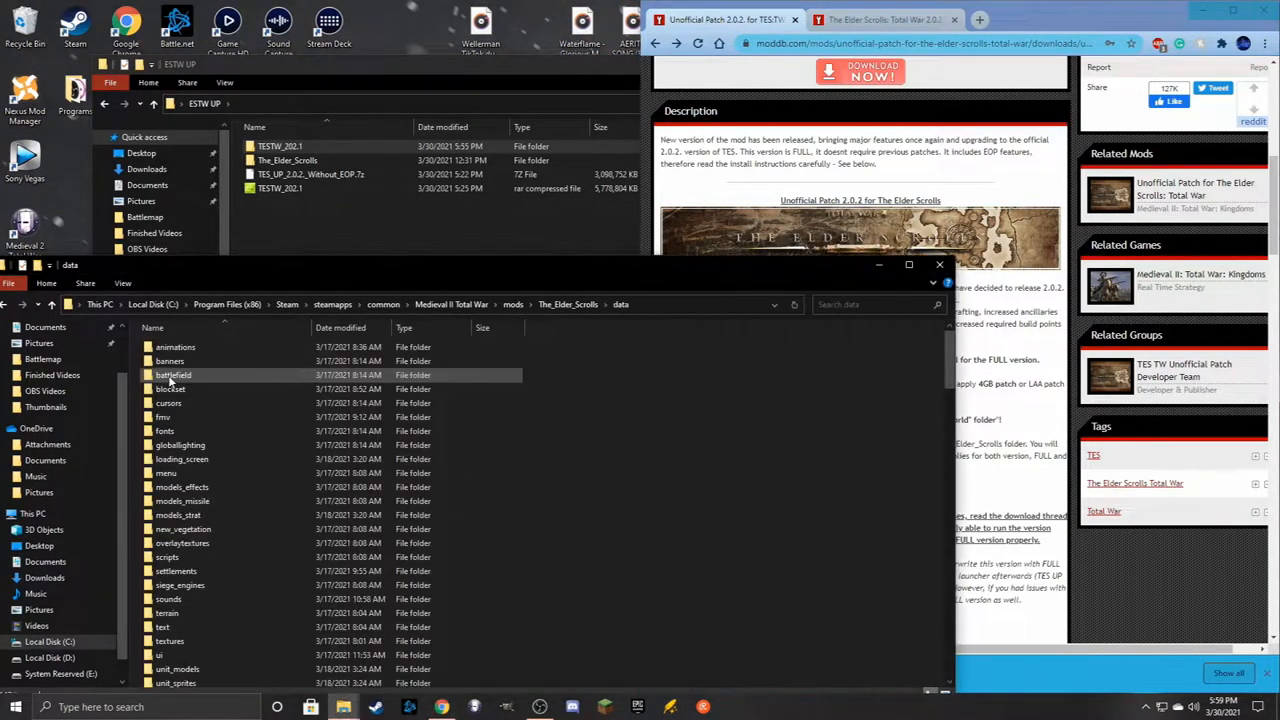
# Begin moving the extracted mod folder from ESTW UP into Medieval II Total War\mods
pyautogui.scroll(-3)
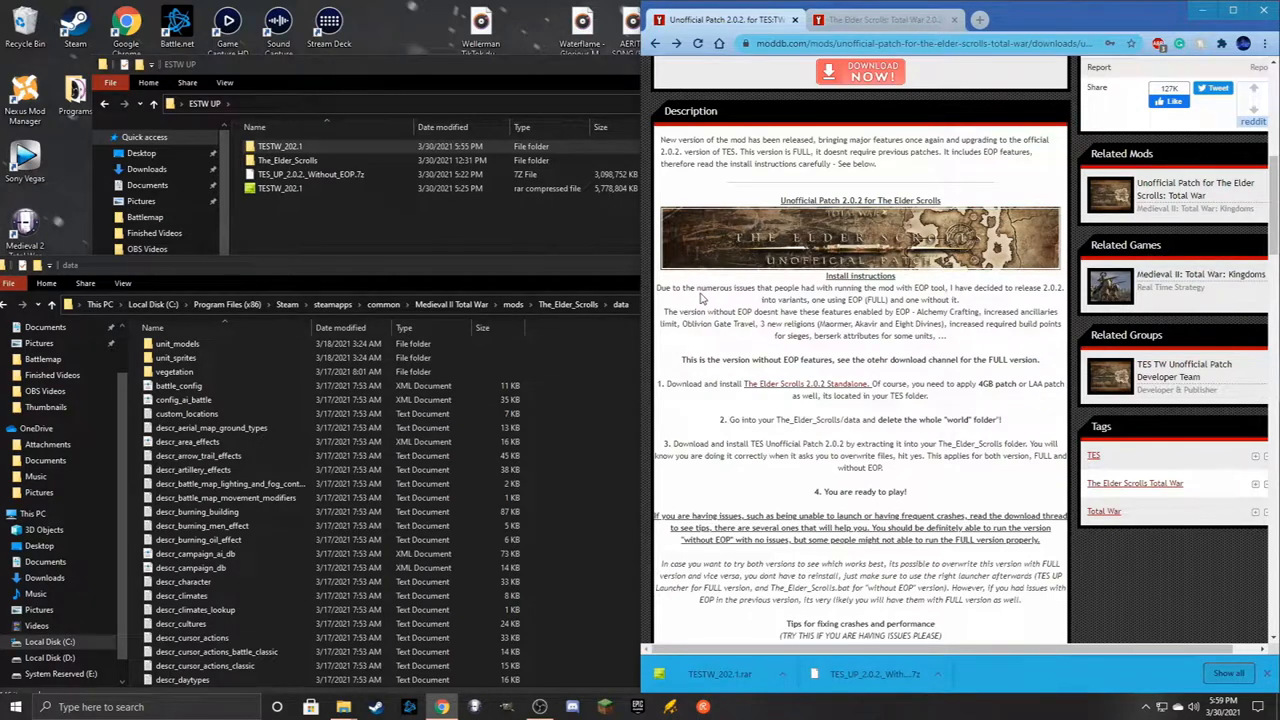
pyautogui.click(310, 174)
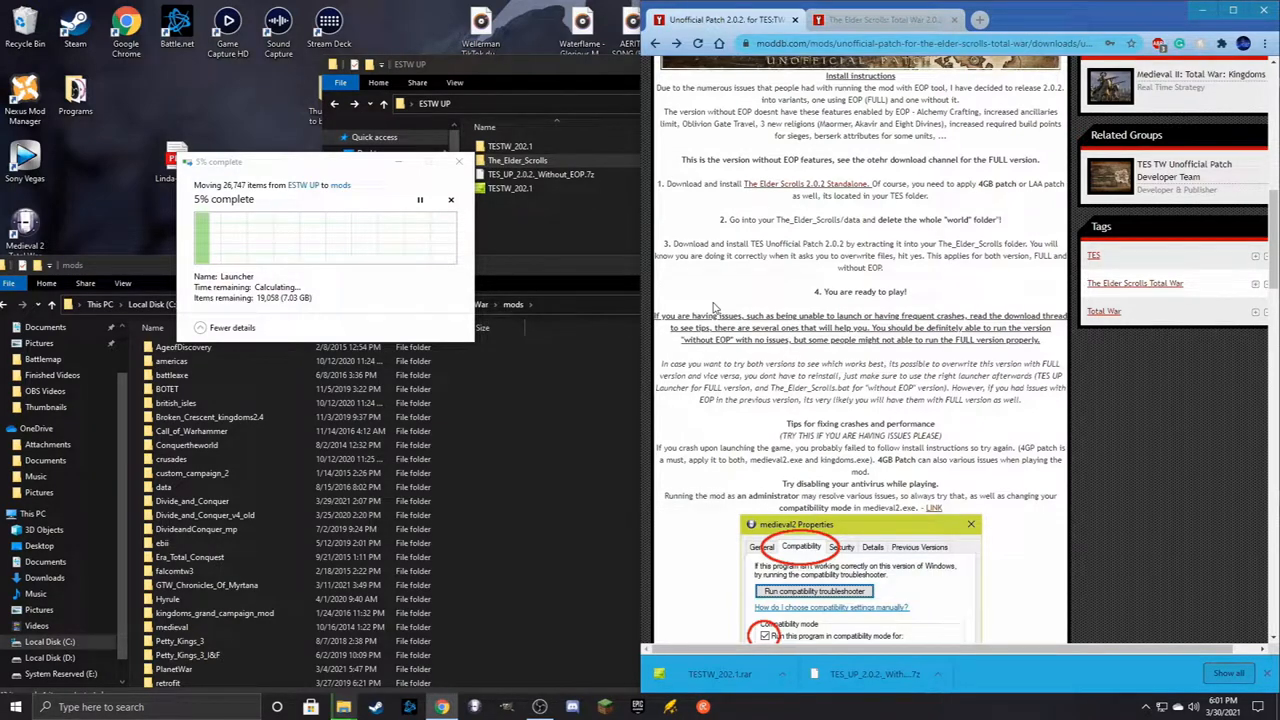
# Bring up the Properties dialog of medieval2.exe from its right-click menu
pyautogui.scroll(-3)
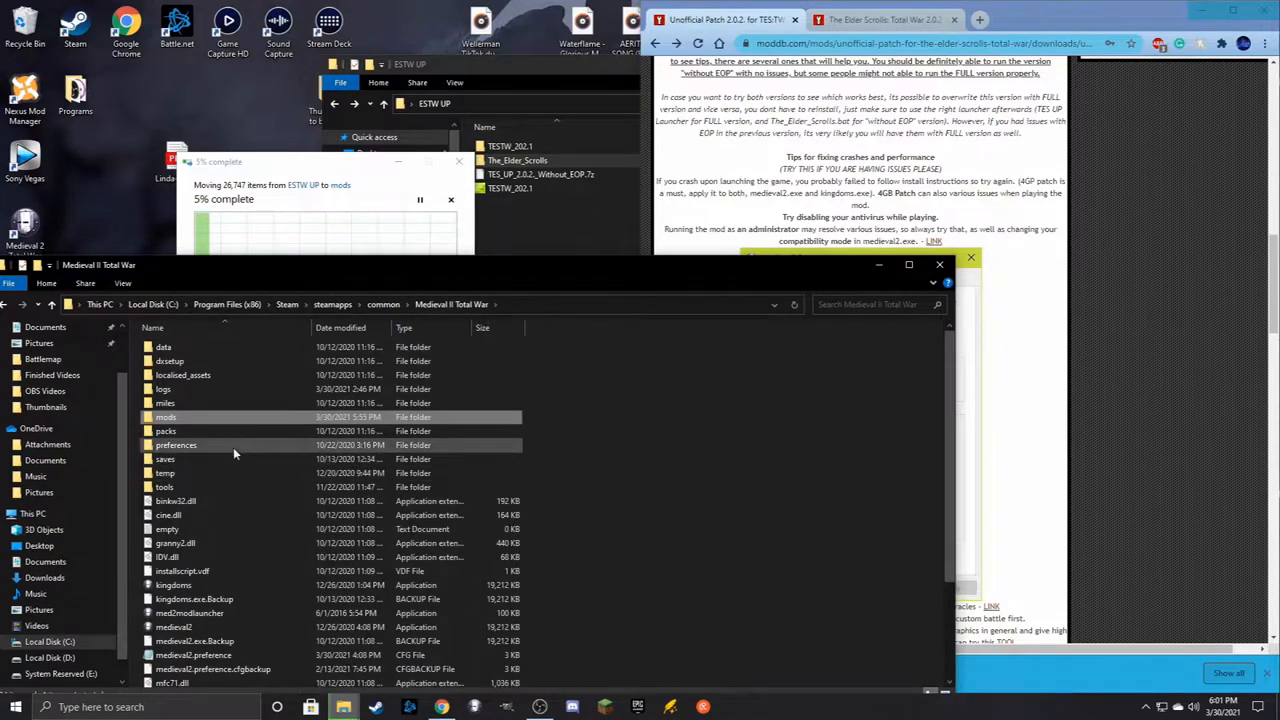
pyautogui.rightClick(174, 596)
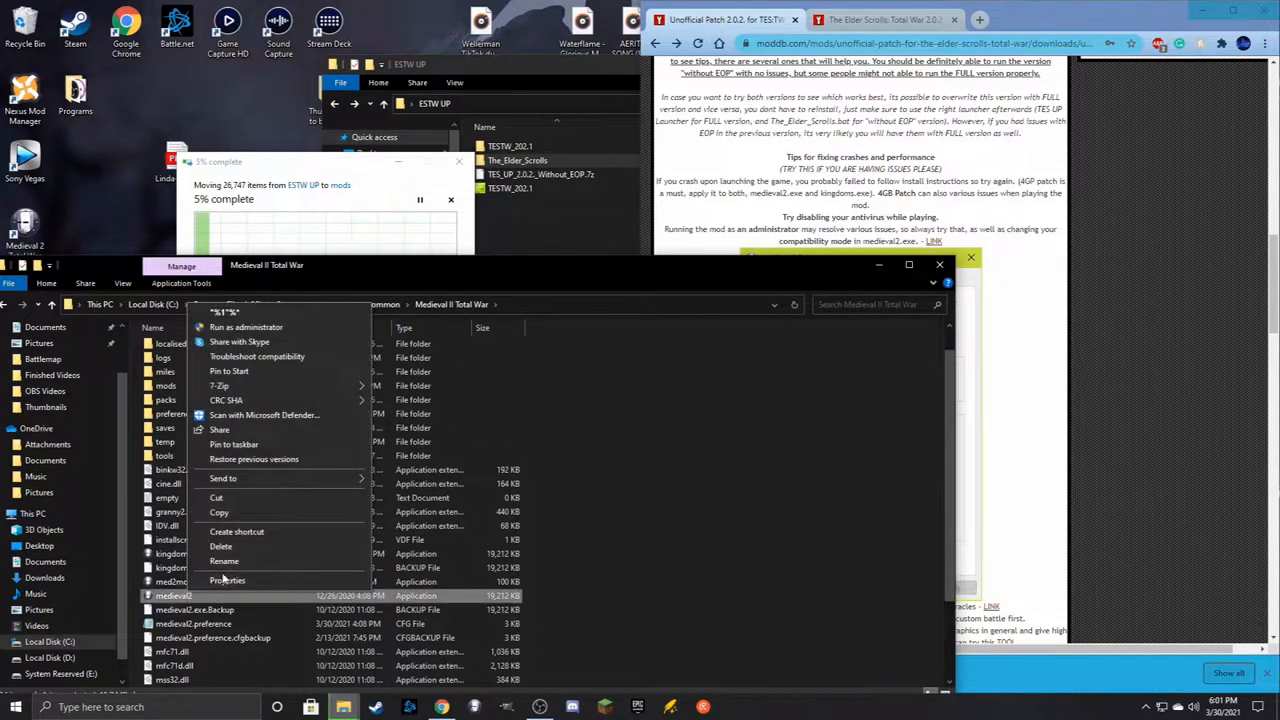
pyautogui.click(228, 580)
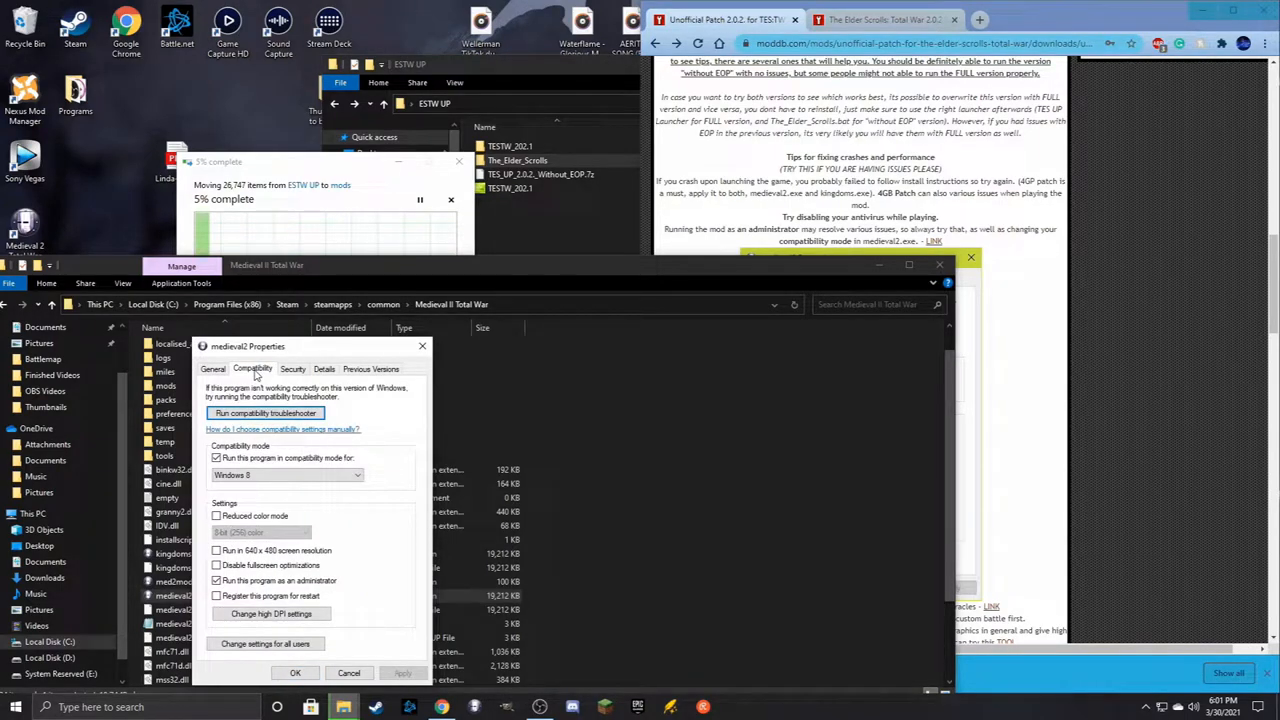
pyautogui.moveTo(690, 376)
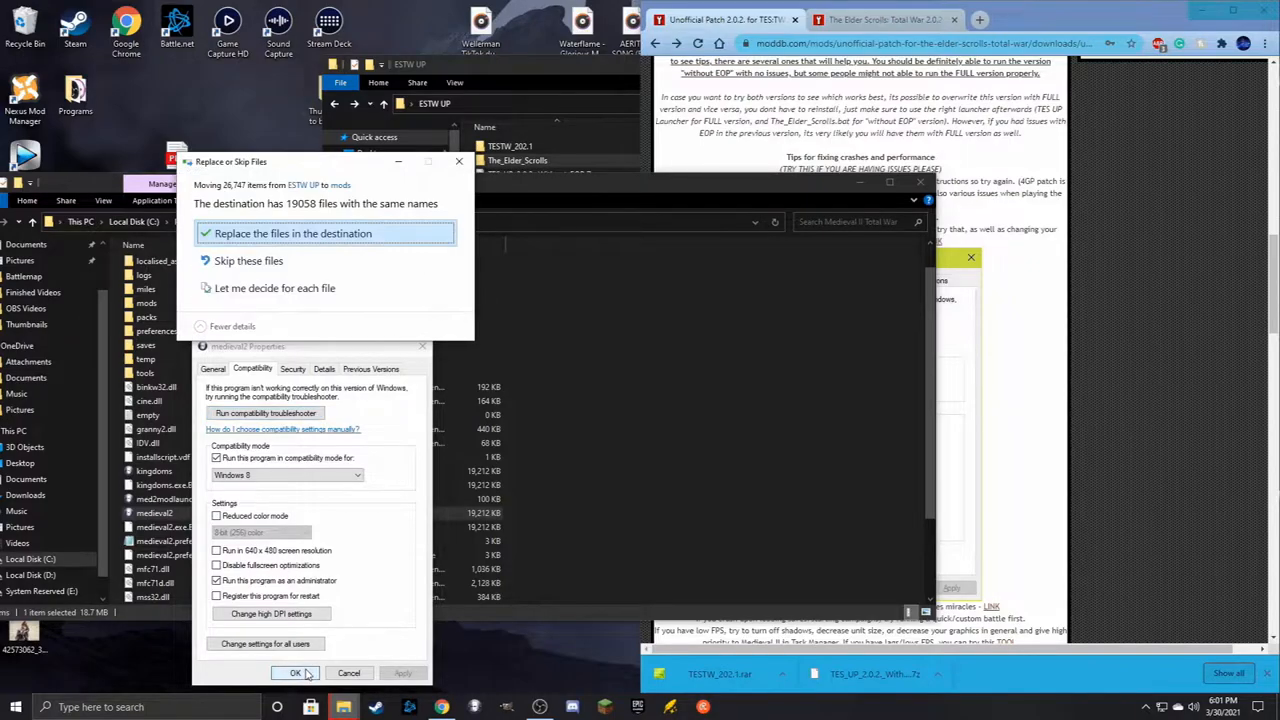
# Confirm medieval2's compatibility settings with OK and let the move continue, replacing destination files
pyautogui.click(296, 672)
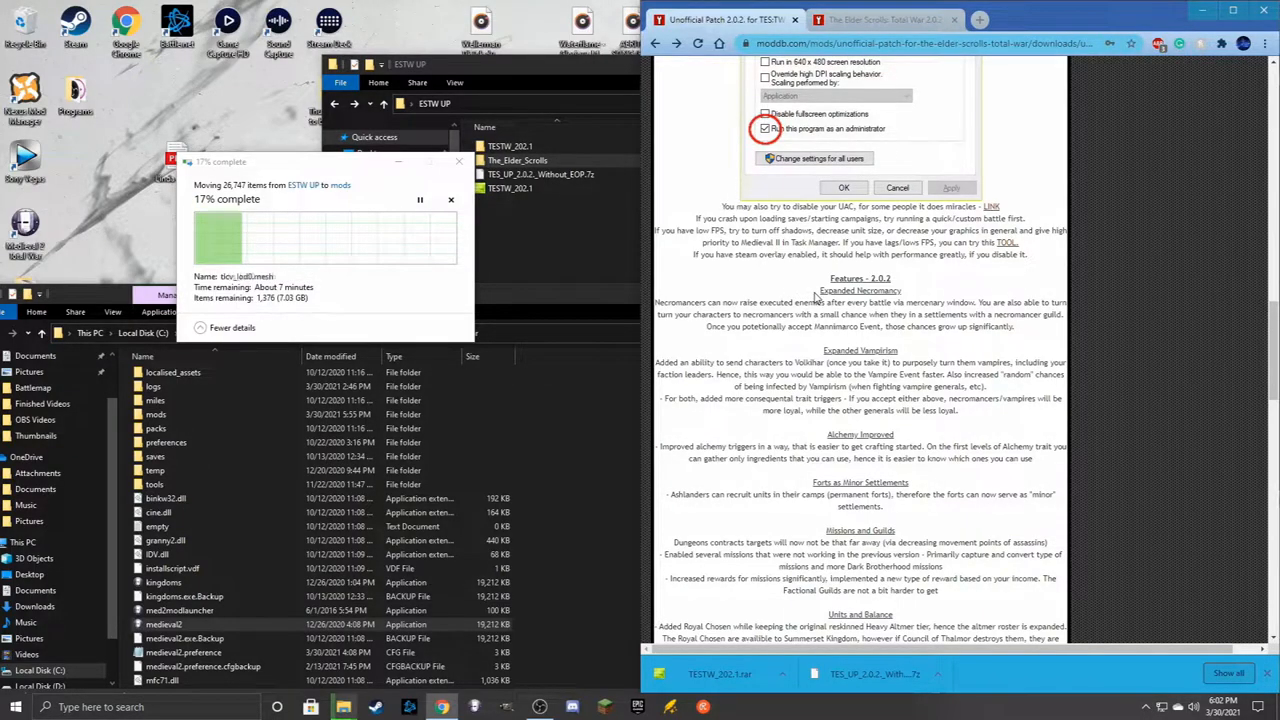
pyautogui.scroll(-3)
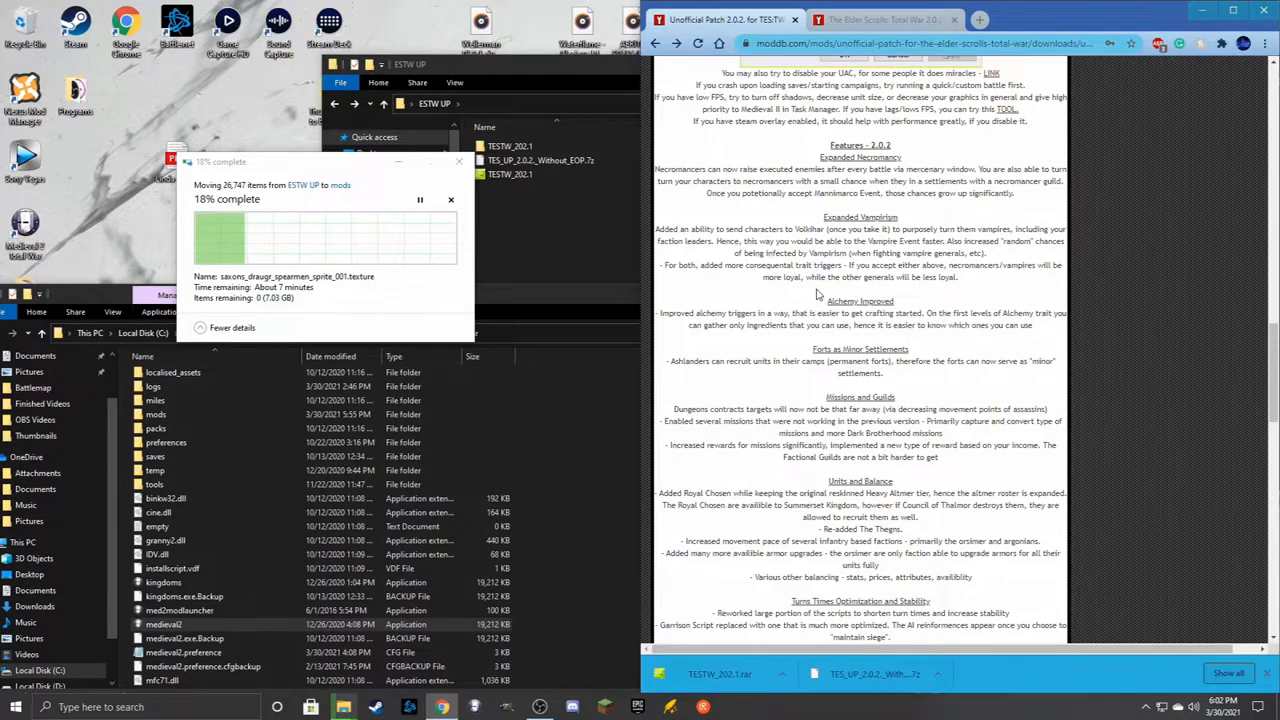
pyautogui.scroll(-3)
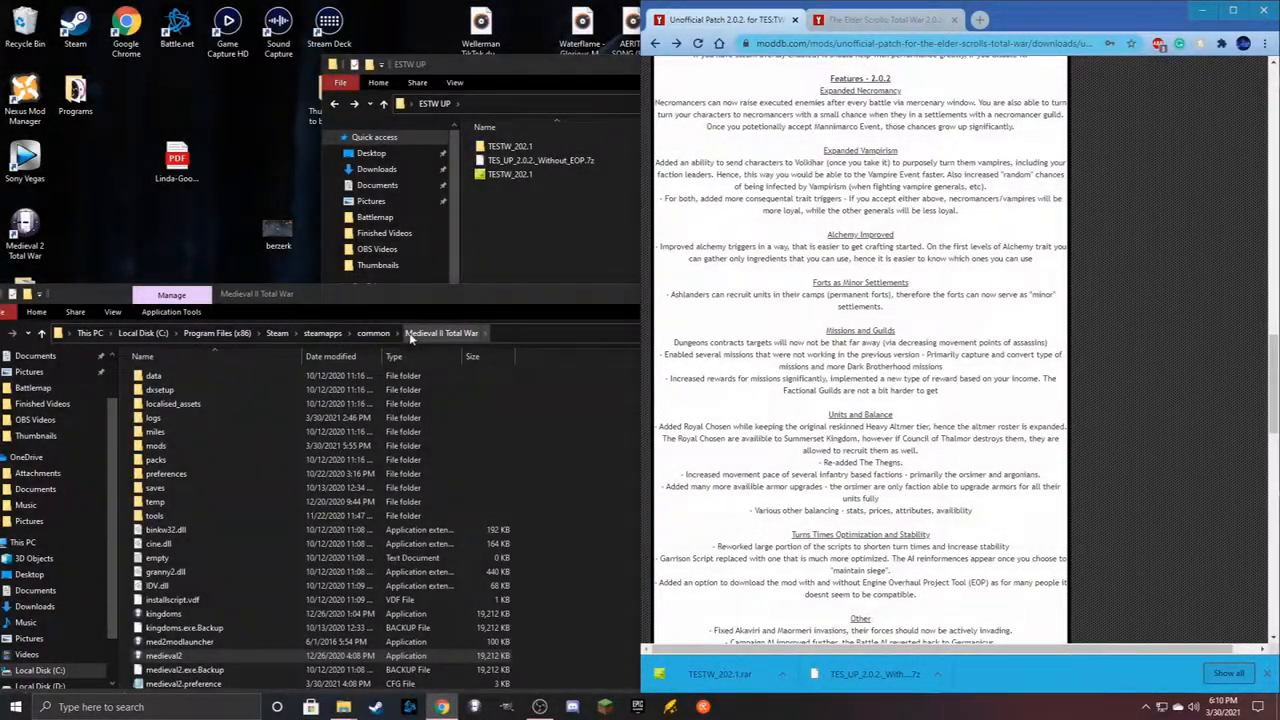
# Open mods\The_Elder_Scrolls and launch The Elder Scrolls Total War mod from it
pyautogui.click(156, 444)
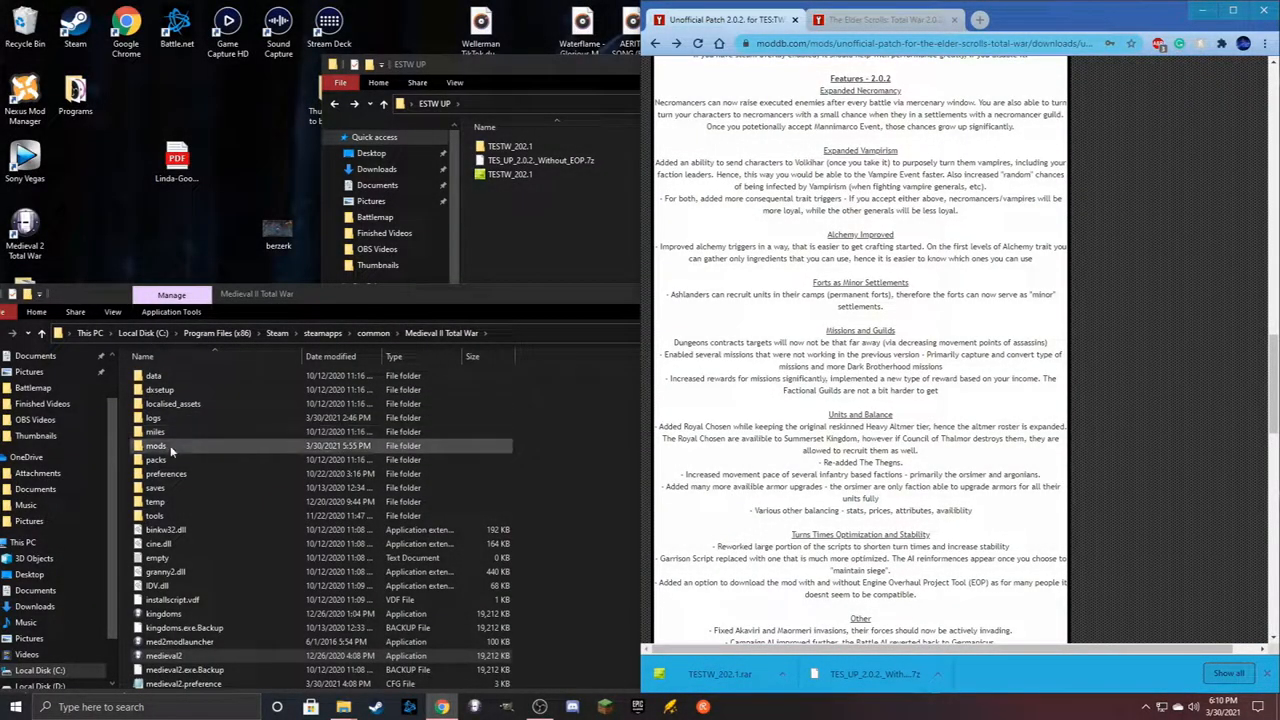
pyautogui.doubleClick(156, 444)
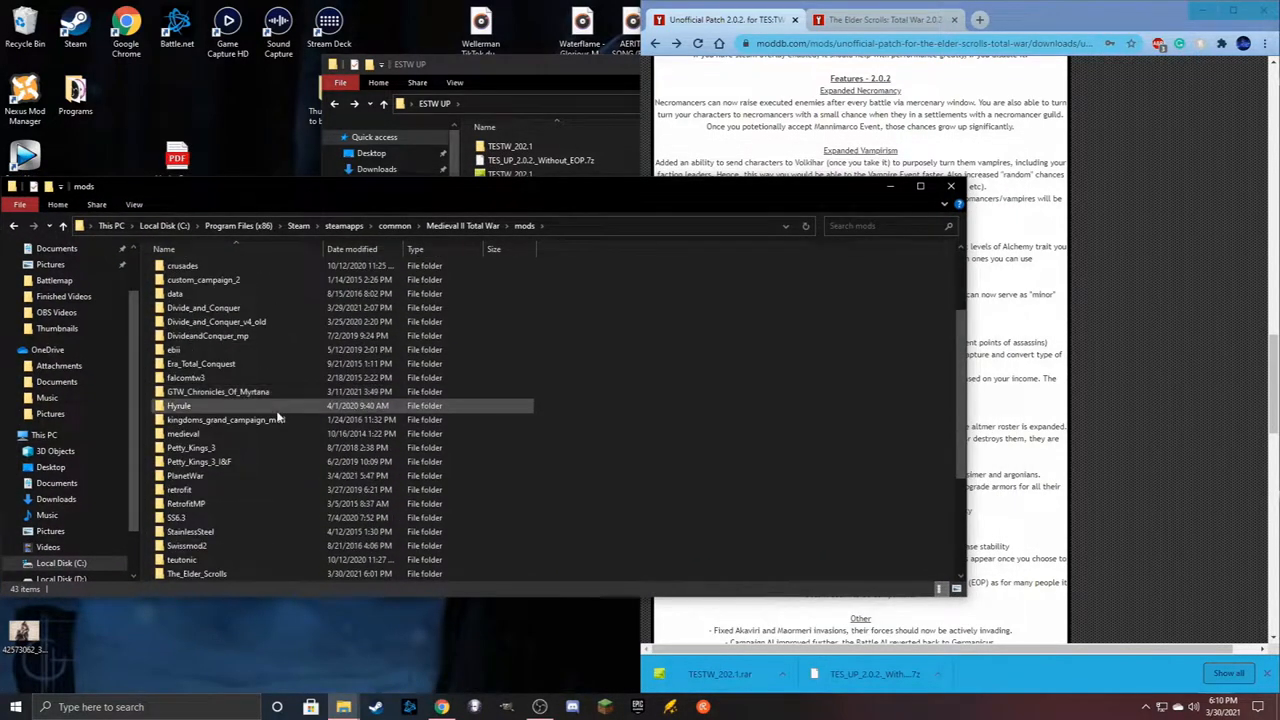
pyautogui.doubleClick(196, 572)
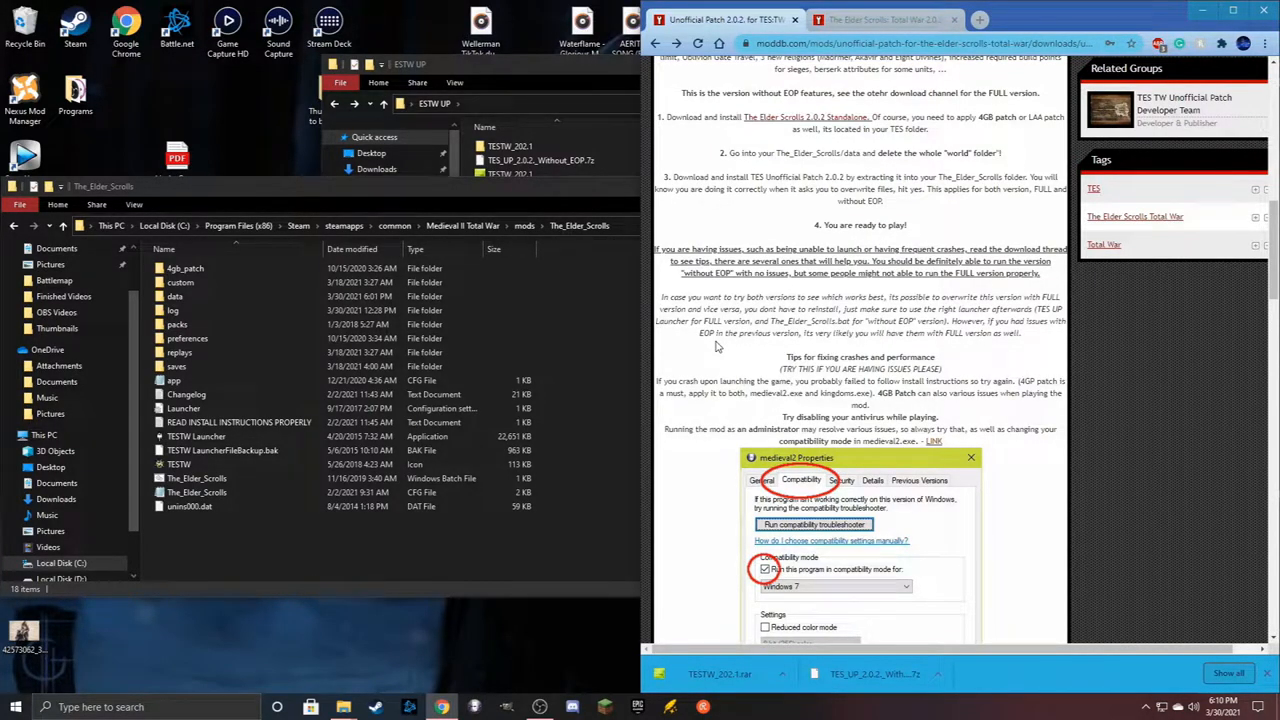
pyautogui.click(176, 324)
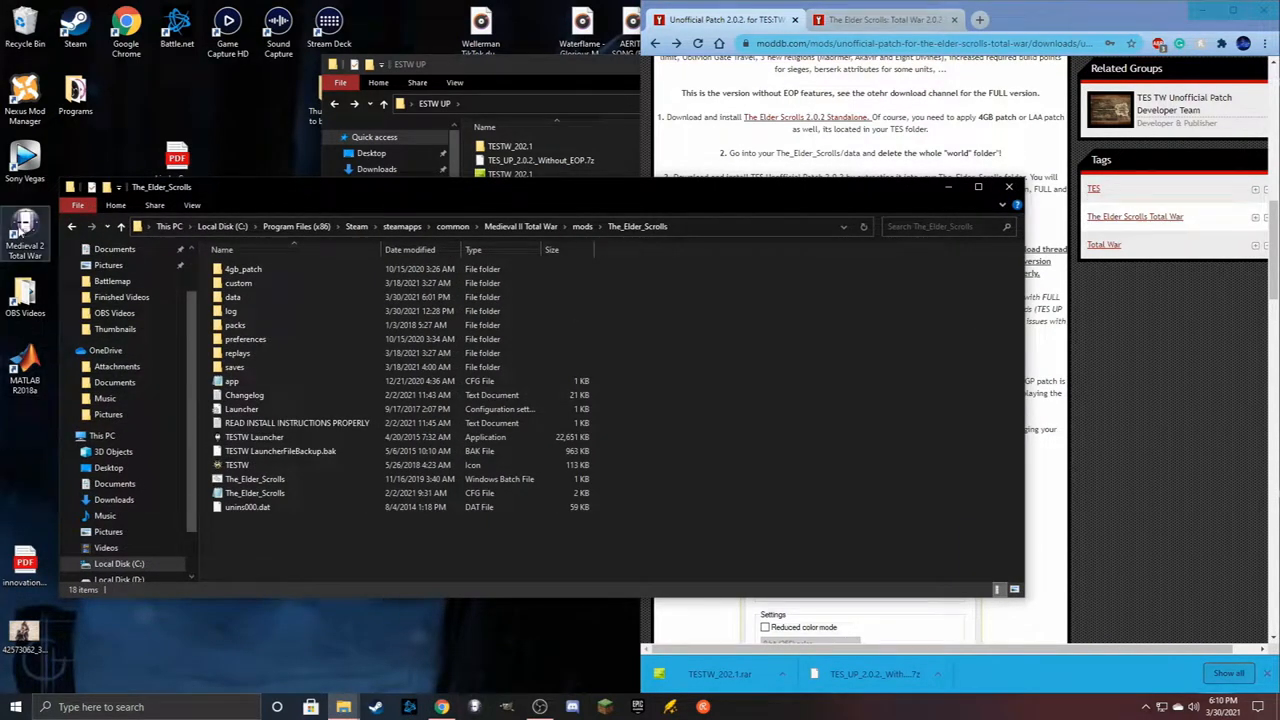
pyautogui.doubleClick(254, 436)
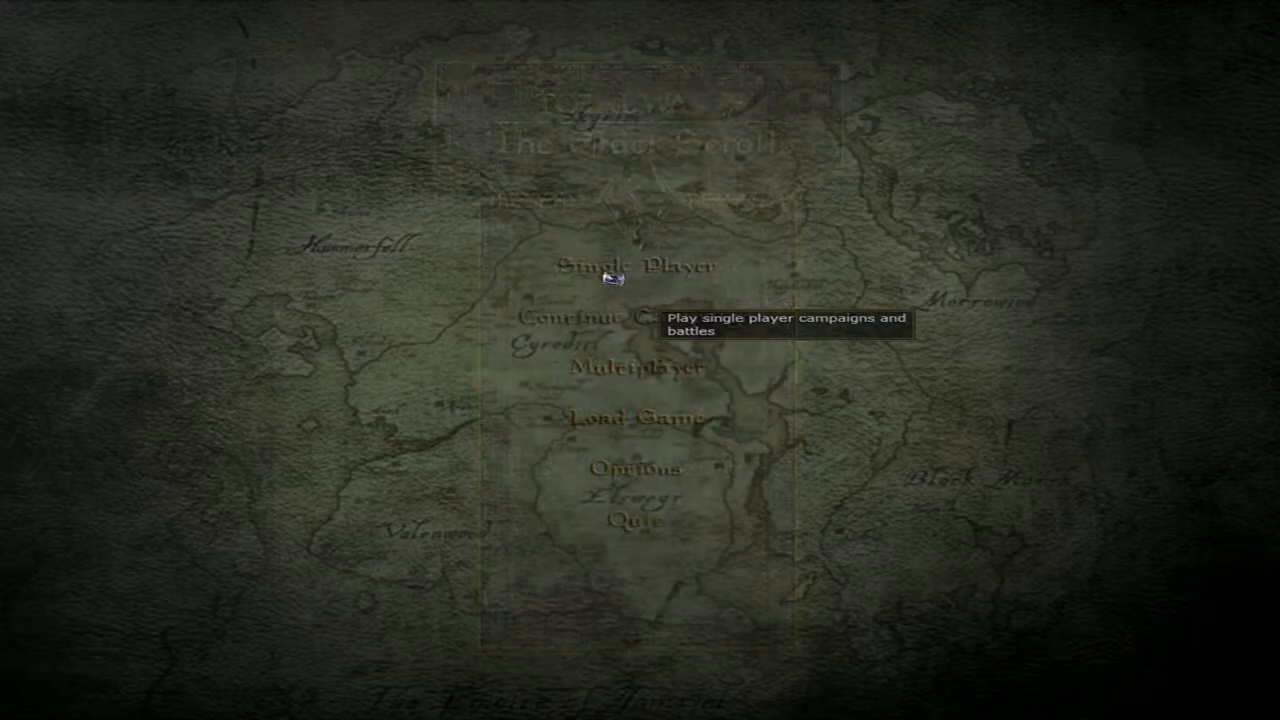
# Start a Single Player Grand Campaign and choose The Undead faction on the map
pyautogui.click(612, 266)
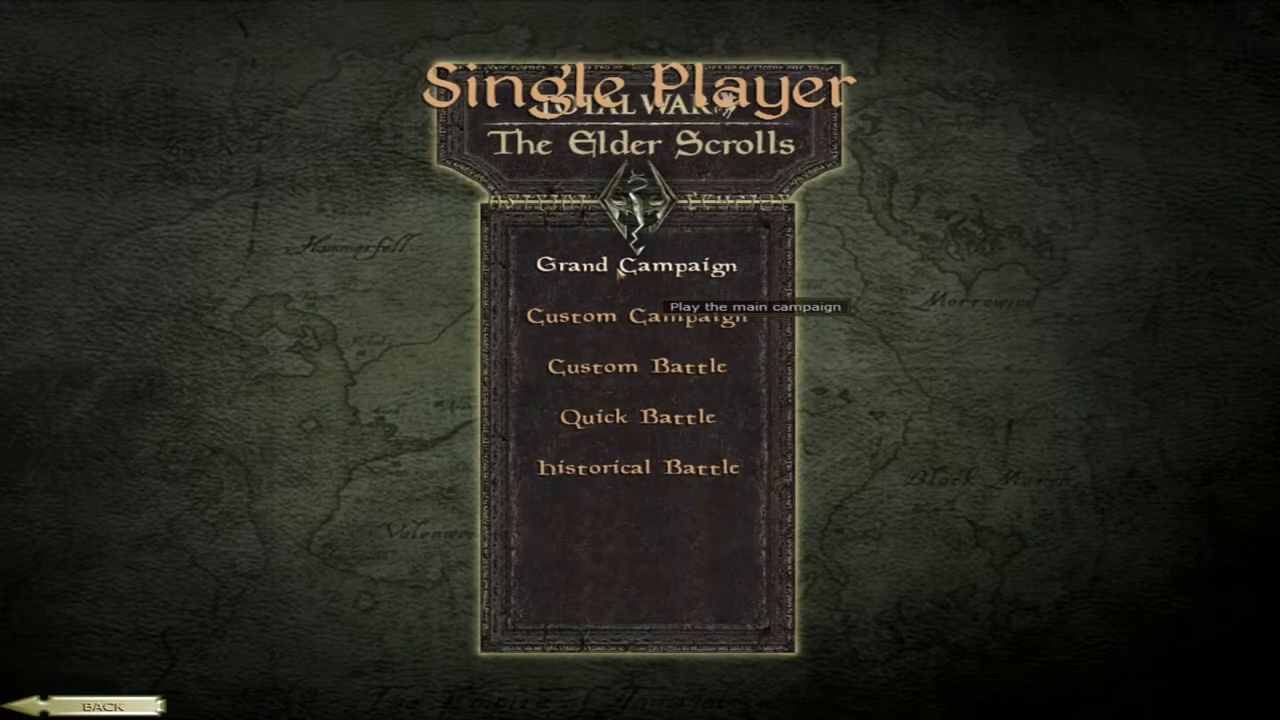
pyautogui.click(636, 264)
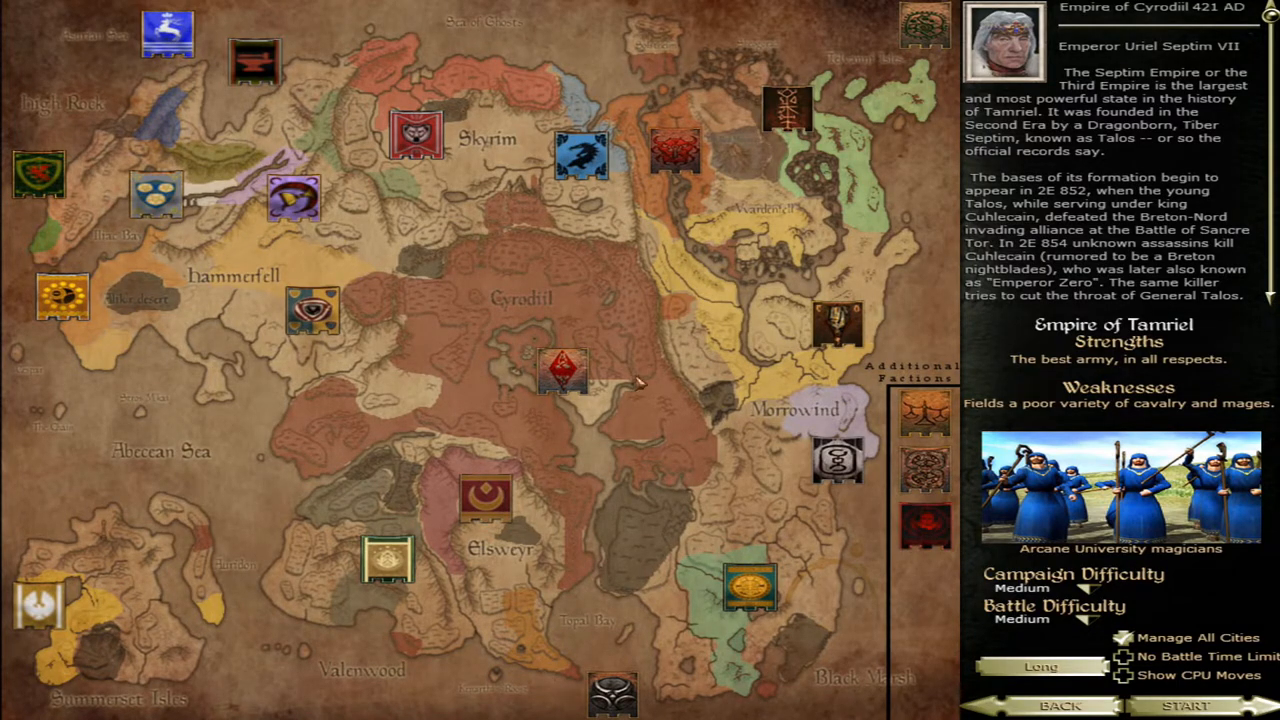
pyautogui.click(924, 524)
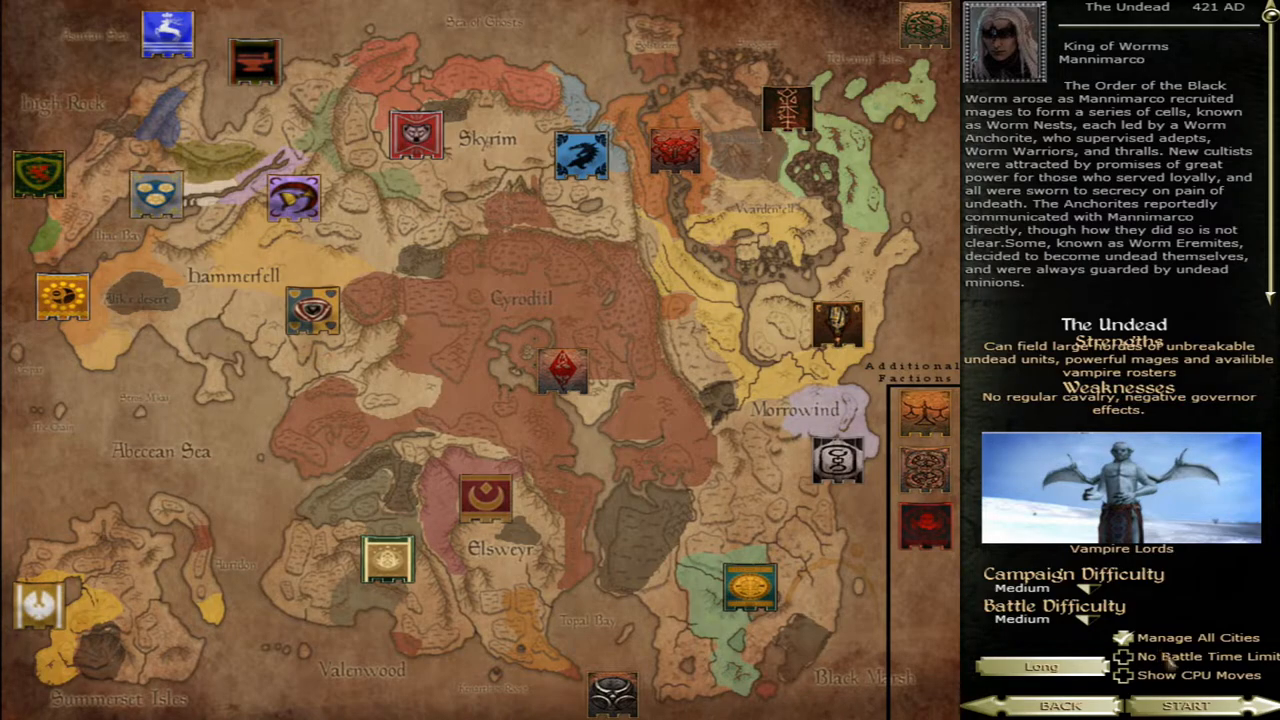
pyautogui.moveTo(1180, 704)
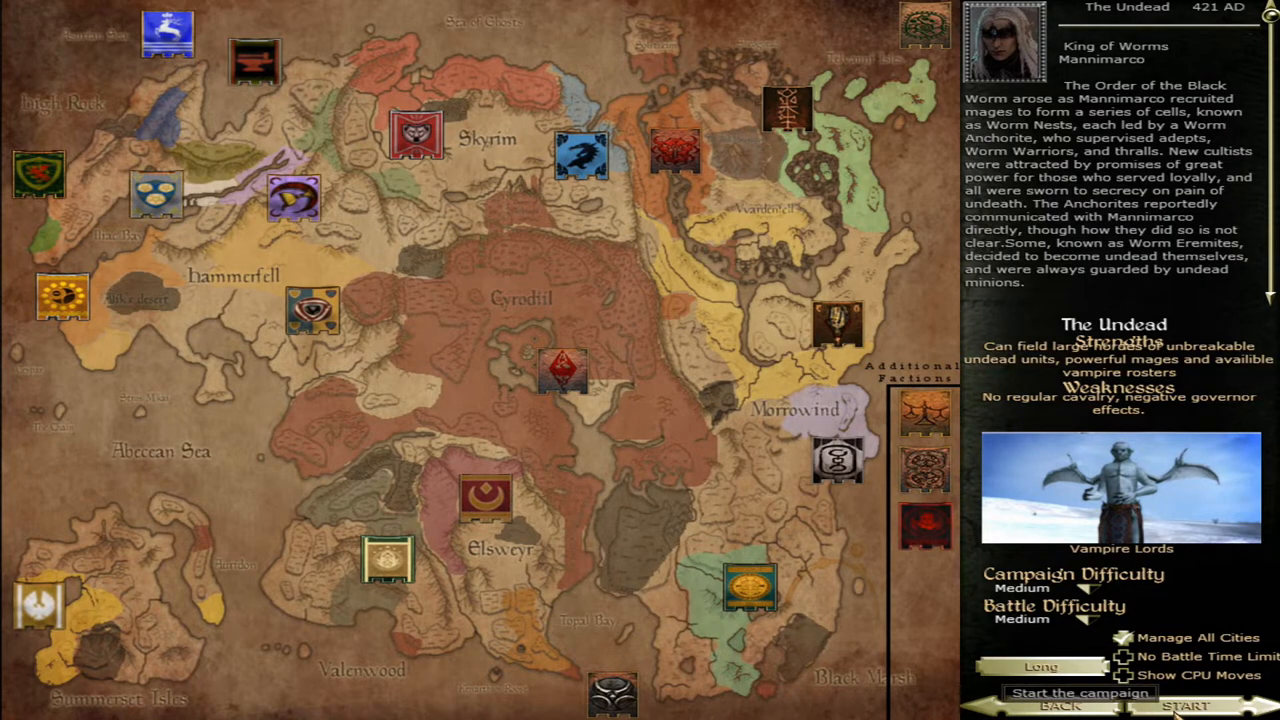